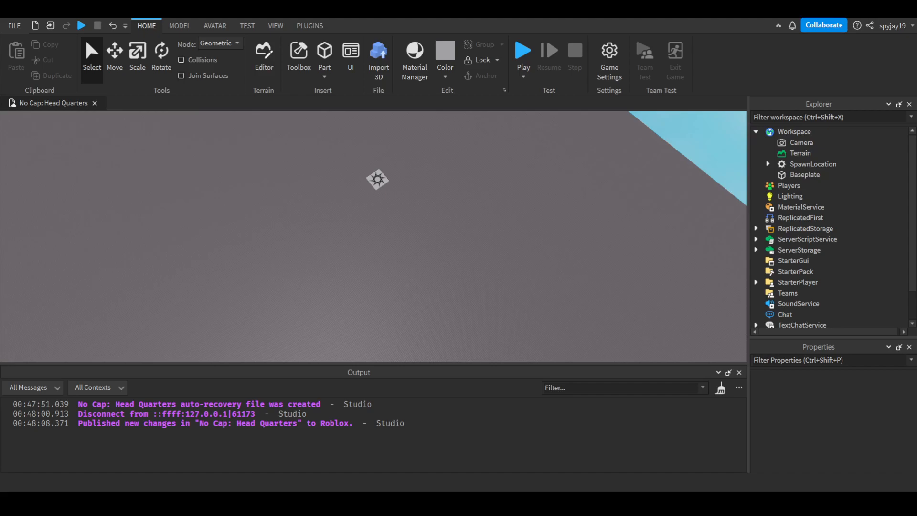
{"action": "mouse_move", "coordinate": [624, 241]}
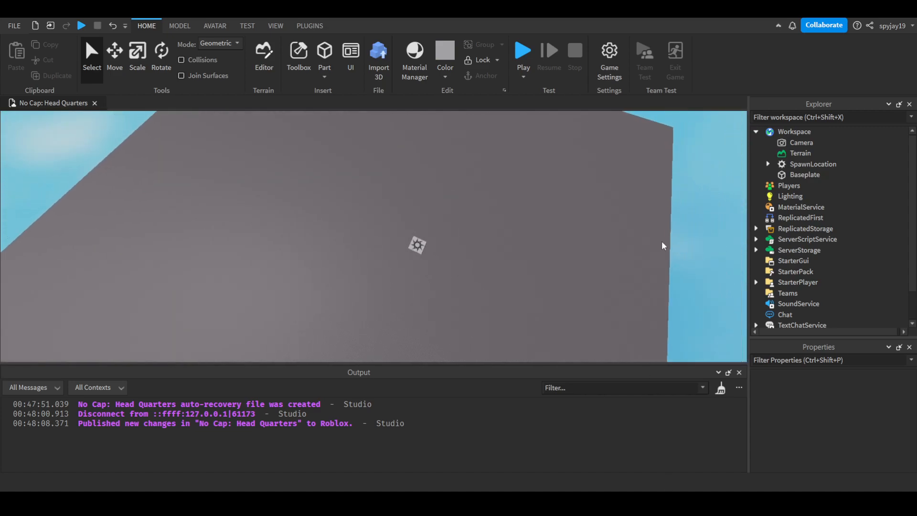
Inspect CommandEvent and StaffMemberVerifyEvent RemoteEvents inside ReplicatedStorage
{"action": "left_click", "coordinate": [756, 229]}
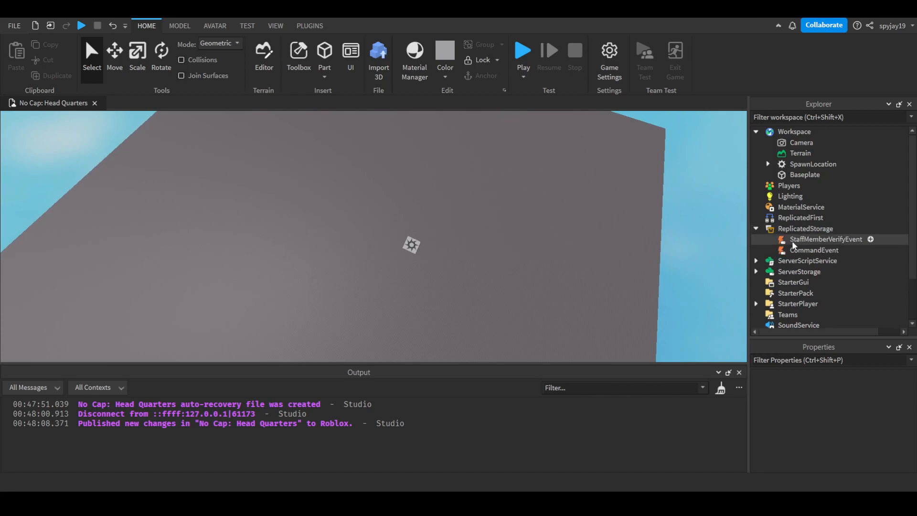
{"action": "left_click", "coordinate": [814, 249]}
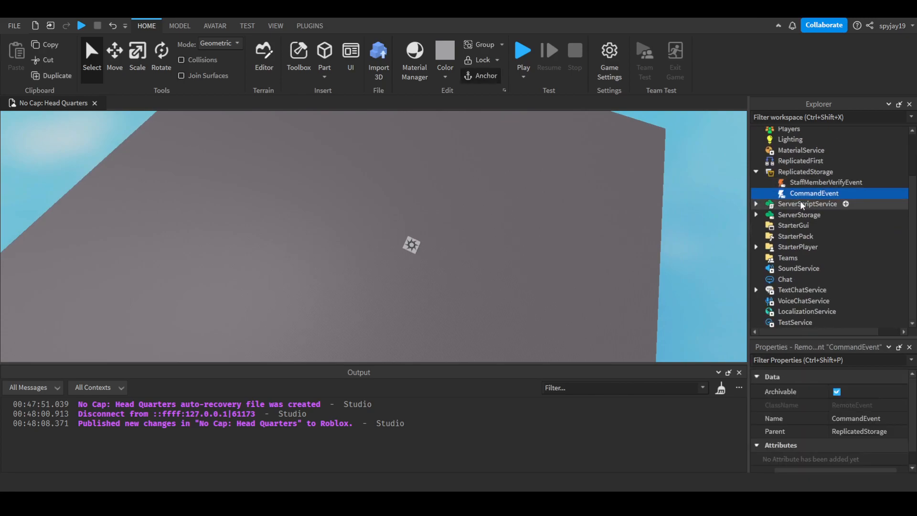
{"action": "left_click", "coordinate": [825, 182]}
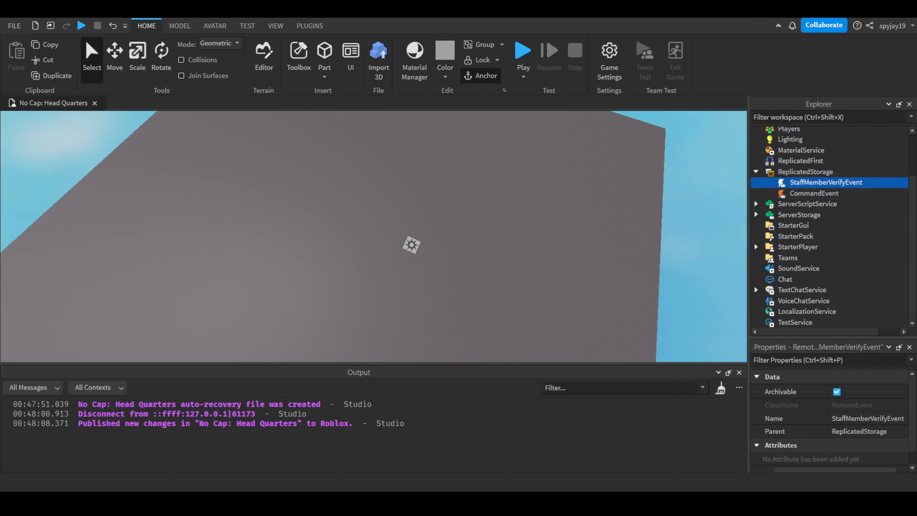
{"action": "mouse_move", "coordinate": [816, 193]}
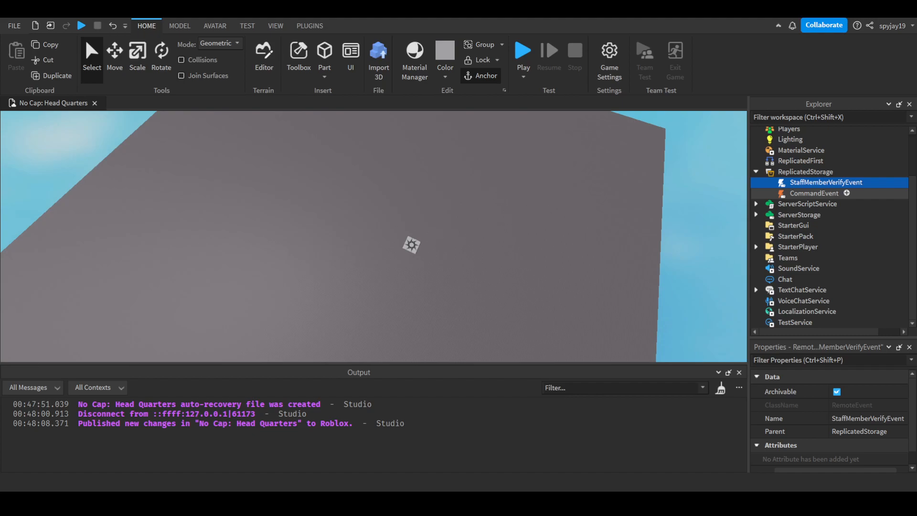
{"action": "mouse_move", "coordinate": [825, 181]}
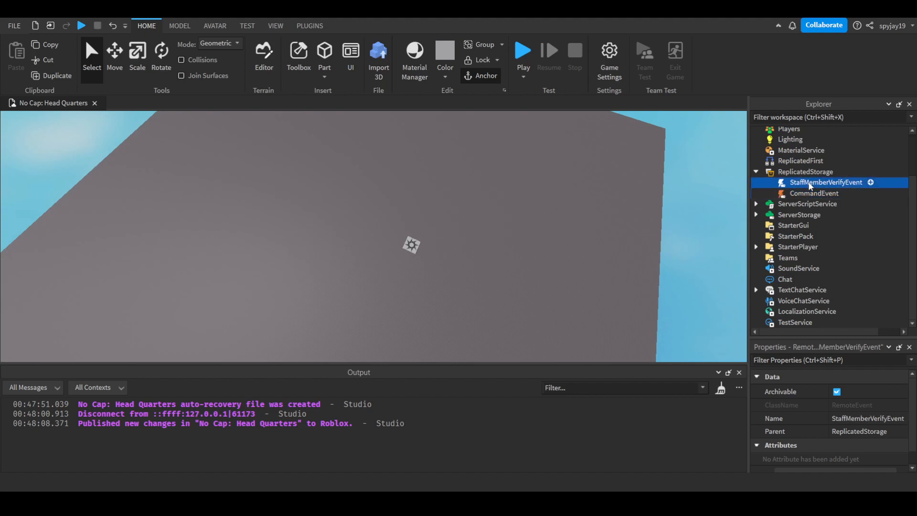
{"action": "mouse_move", "coordinate": [670, 205]}
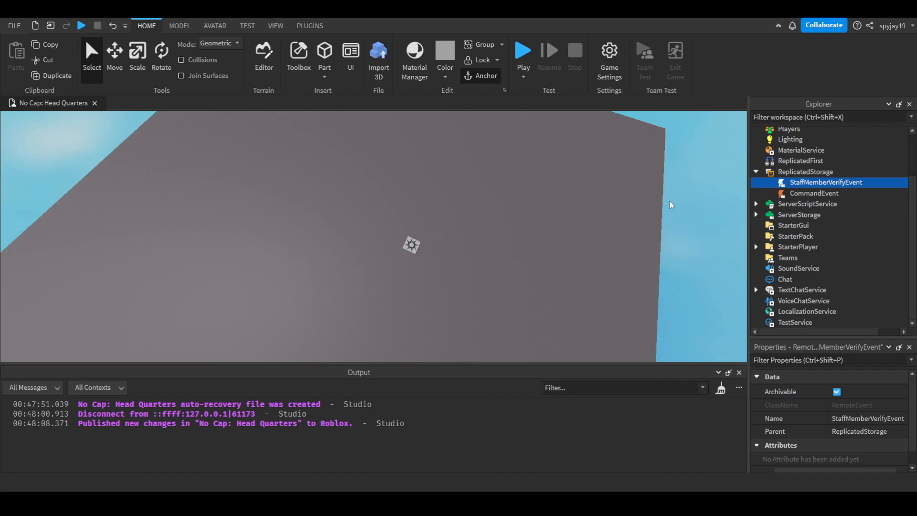
{"action": "mouse_move", "coordinate": [775, 191]}
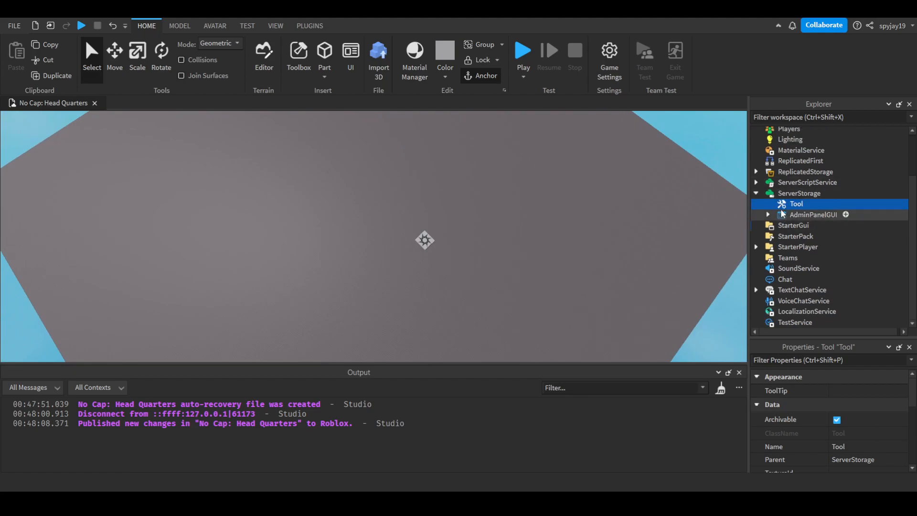
Move AdminPanelGUI from ServerStorage into StarterGui so the panel shows in the viewport
{"action": "left_click", "coordinate": [813, 214]}
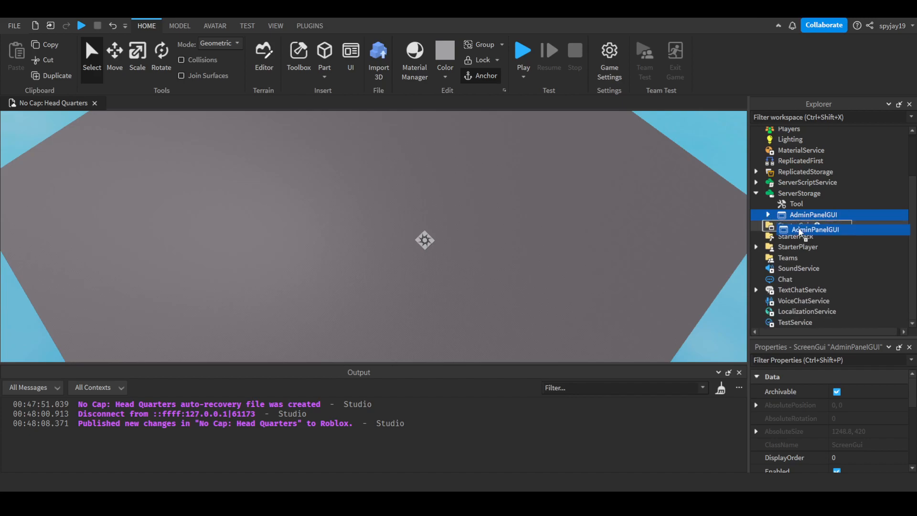
{"action": "left_click", "coordinate": [812, 225]}
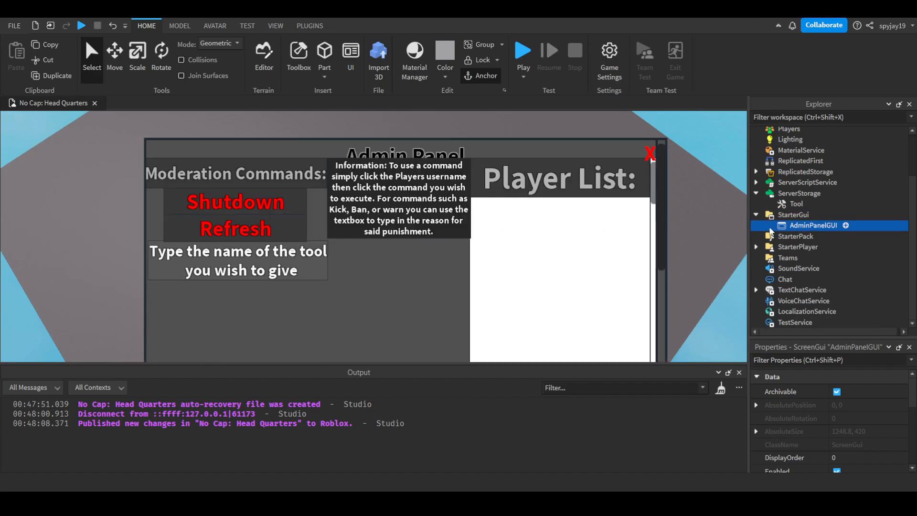
{"action": "left_click", "coordinate": [765, 226]}
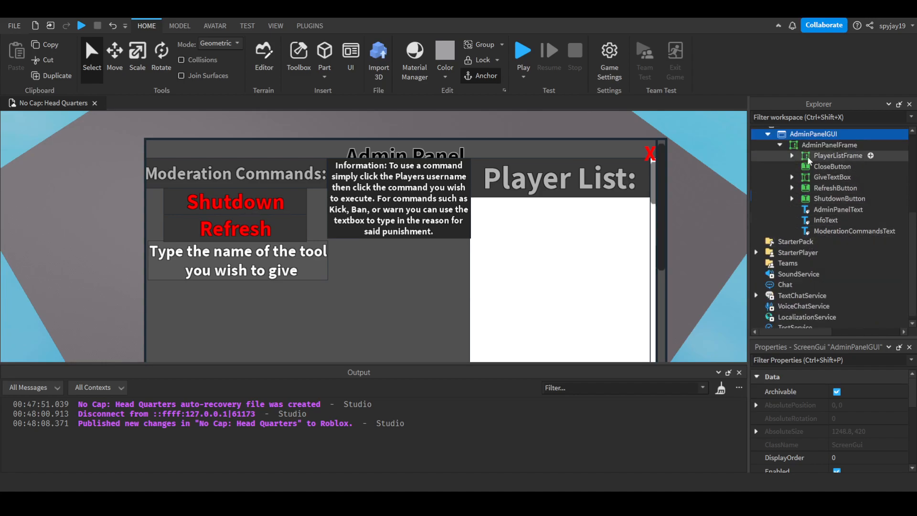
Inspect PlayerListFrame and GiveTextBox with its inner script under AdminPanelFrame
{"action": "left_click", "coordinate": [838, 155]}
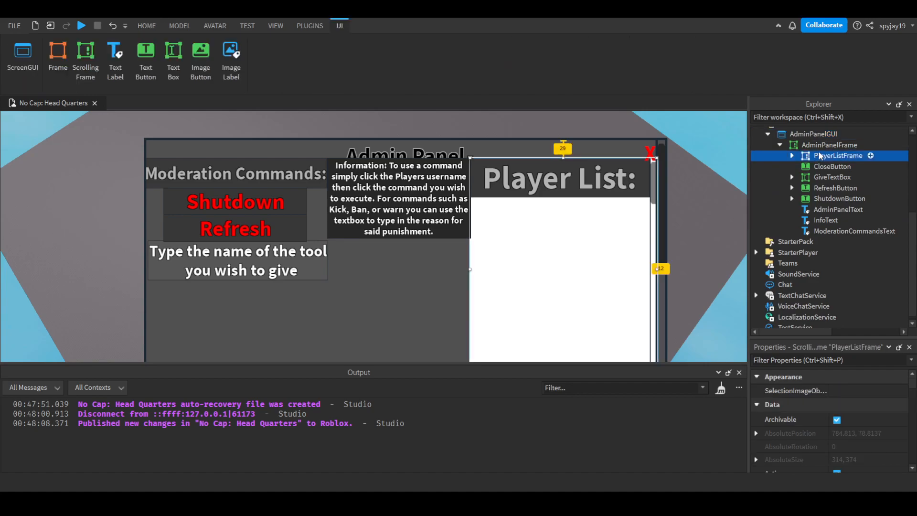
{"action": "mouse_move", "coordinate": [832, 177]}
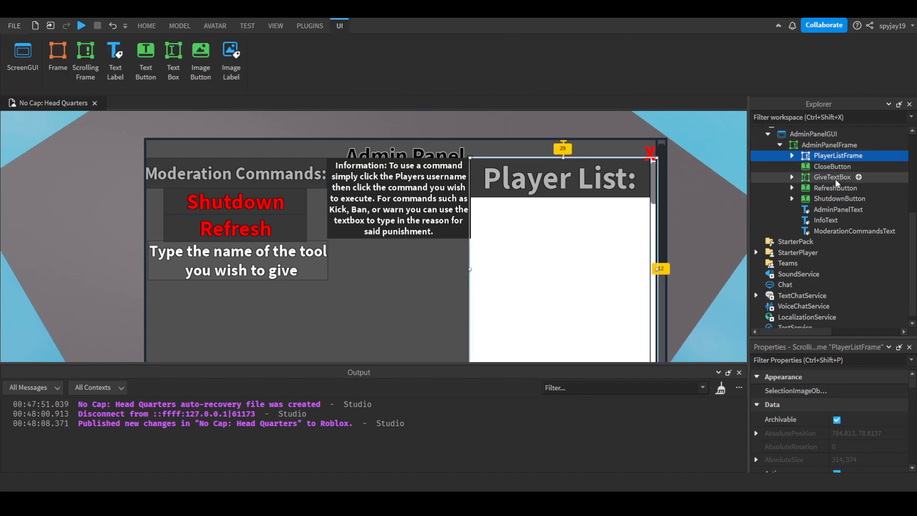
{"action": "left_click", "coordinate": [833, 177]}
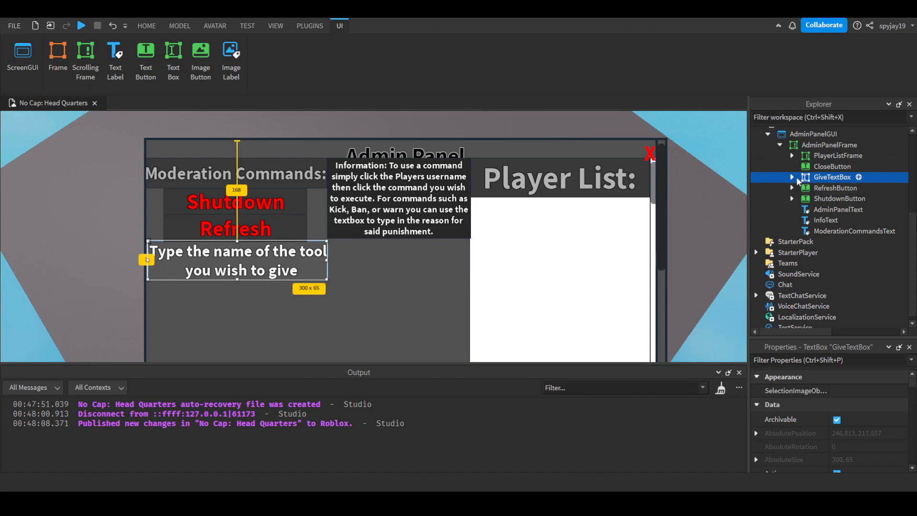
{"action": "left_click", "coordinate": [792, 177]}
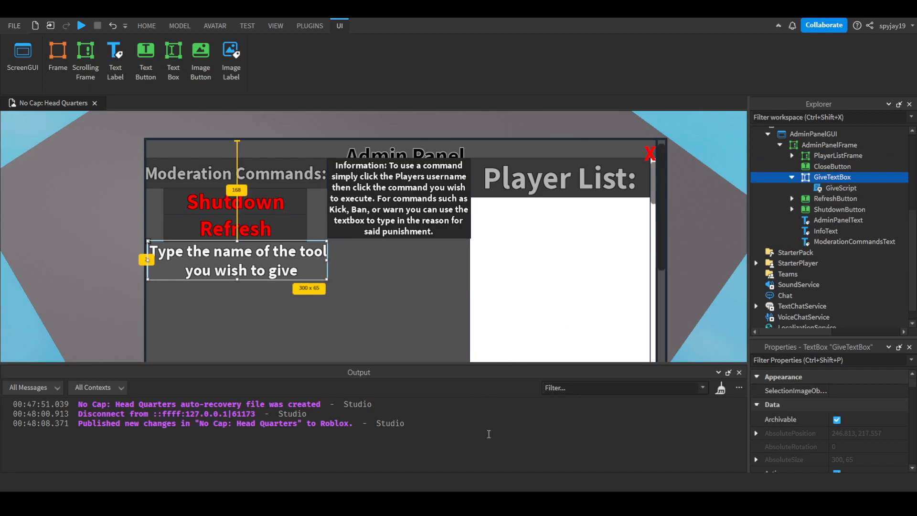
{"action": "left_click", "coordinate": [793, 176]}
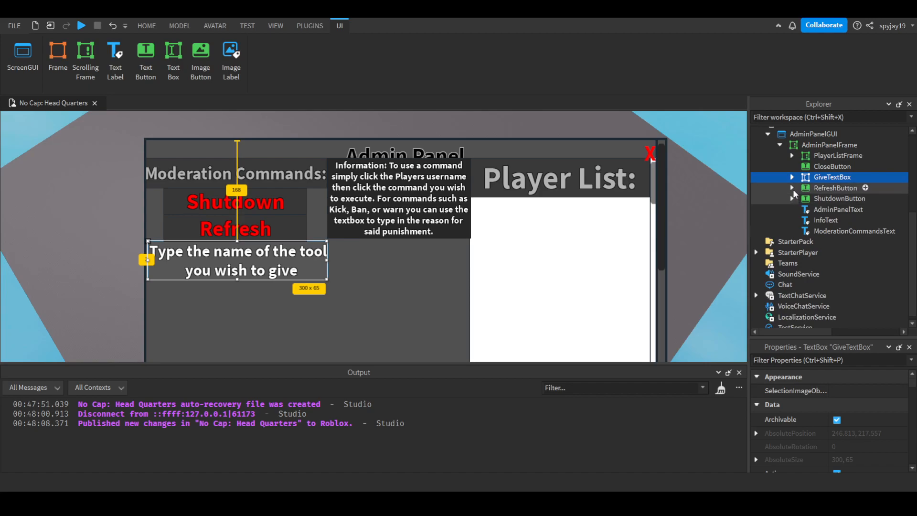
Review the RefreshButton's RefreshScript character-reload code and return to the scene
{"action": "double_click", "coordinate": [835, 188]}
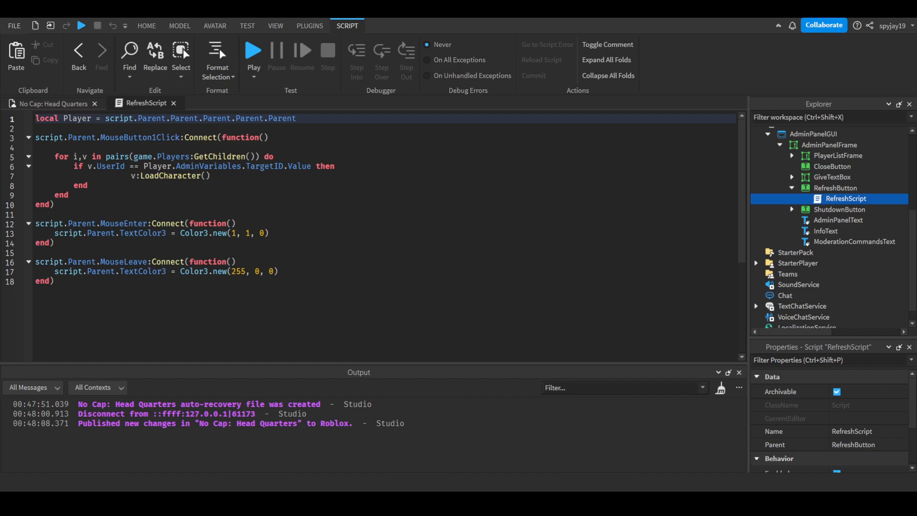
{"action": "mouse_move", "coordinate": [212, 167]}
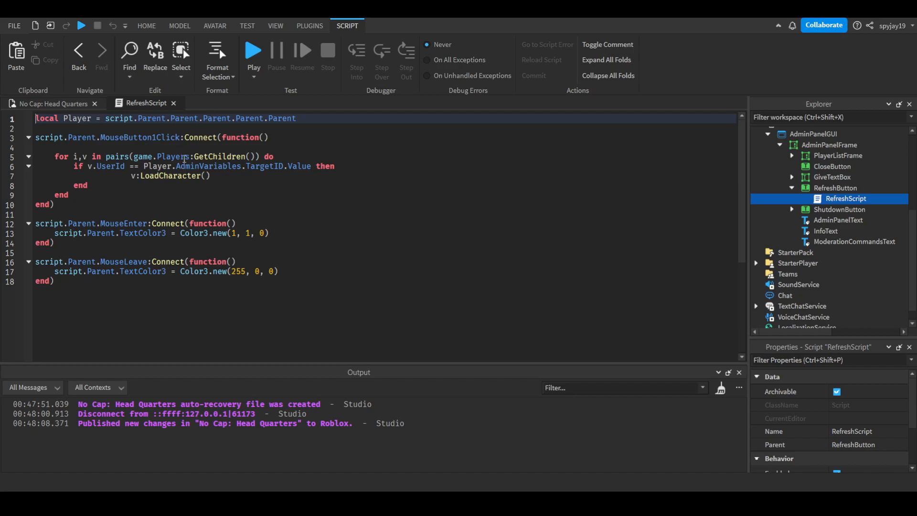
{"action": "mouse_move", "coordinate": [107, 170]}
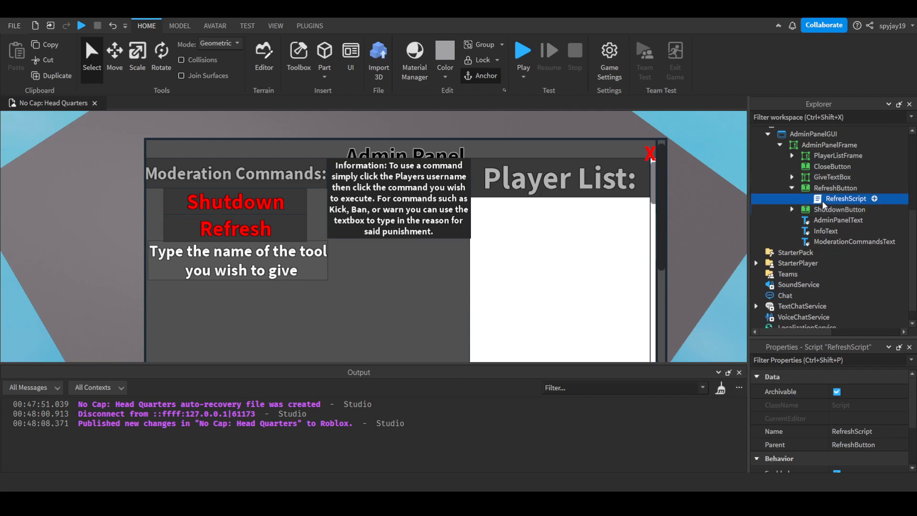
{"action": "double_click", "coordinate": [845, 198]}
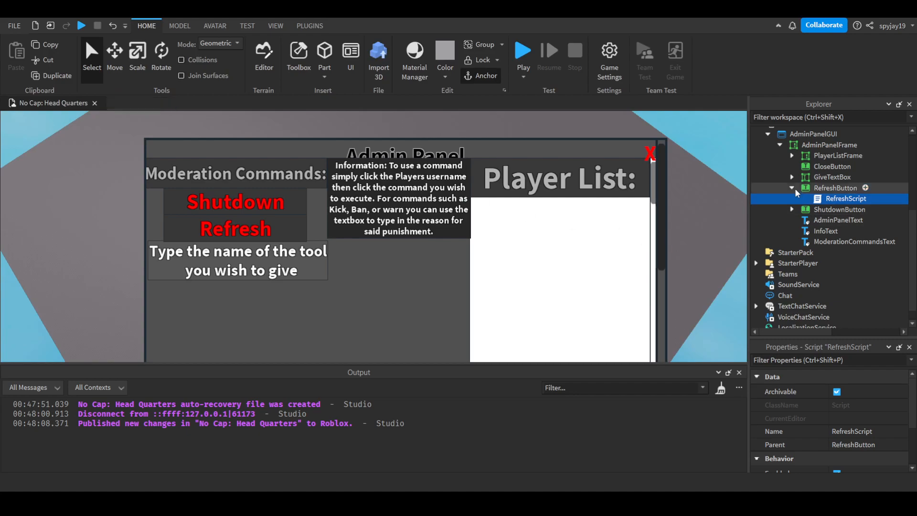
Review ShutdownScript, which kicks every player with a rejoin message, then close it
{"action": "double_click", "coordinate": [850, 209]}
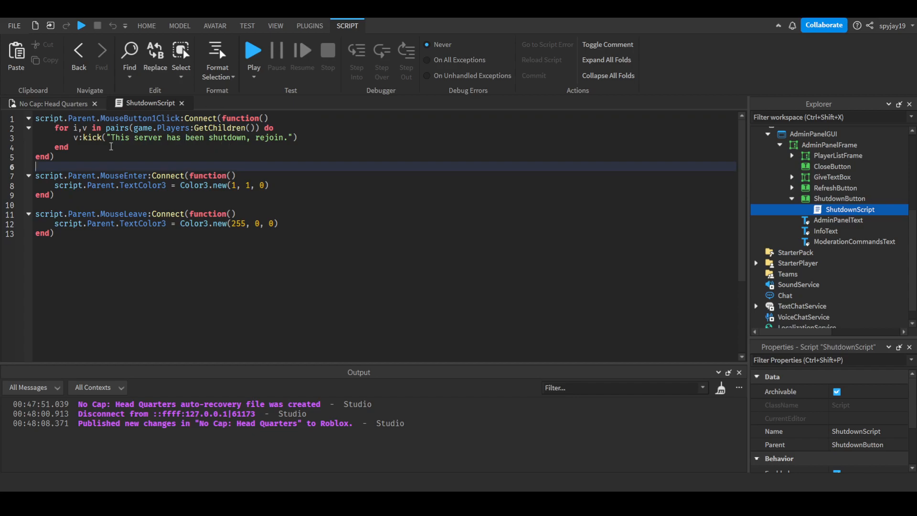
{"action": "mouse_move", "coordinate": [335, 140]}
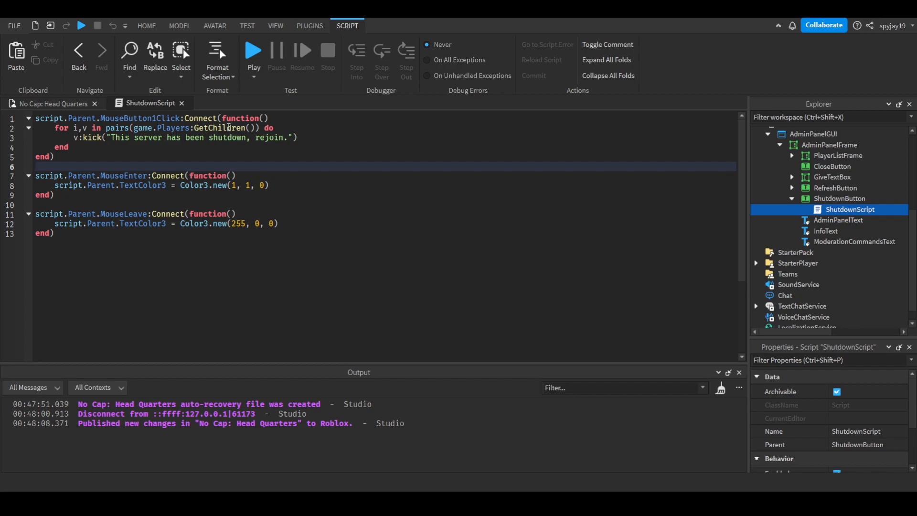
{"action": "left_click", "coordinate": [37, 167]}
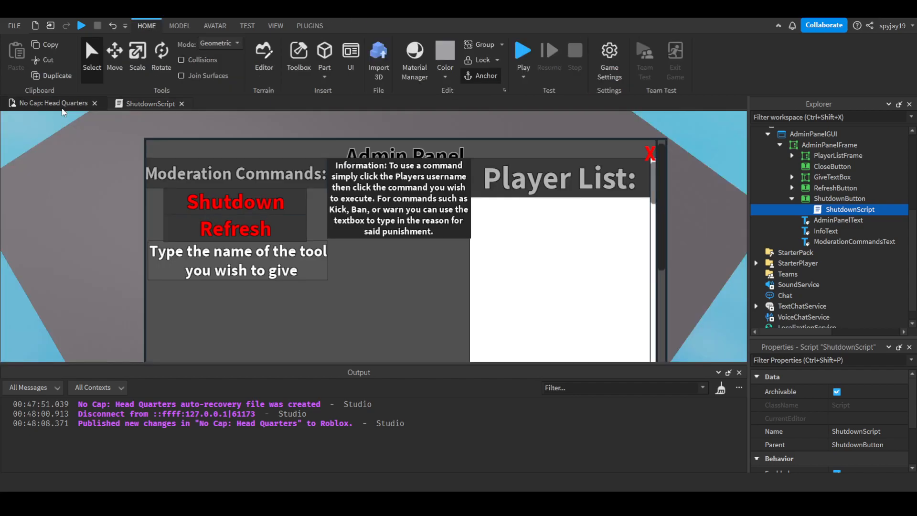
{"action": "left_click", "coordinate": [150, 104]}
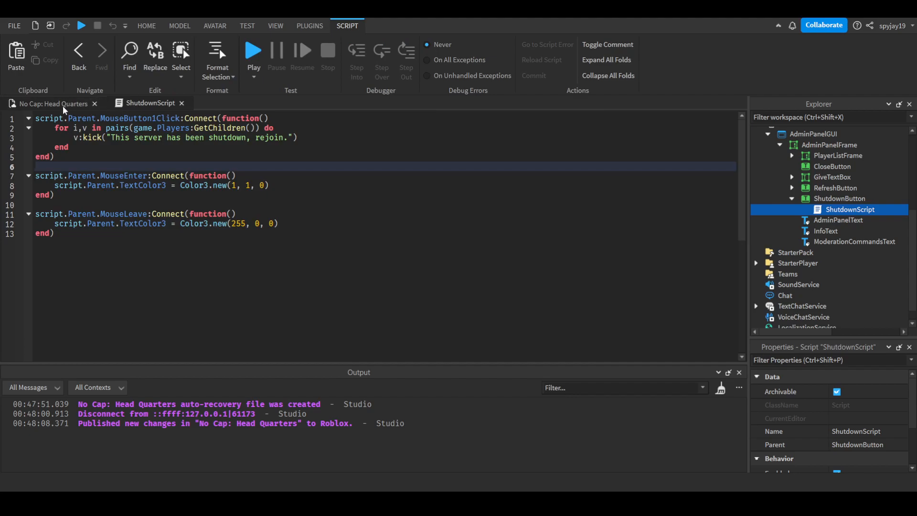
{"action": "left_click", "coordinate": [146, 24]}
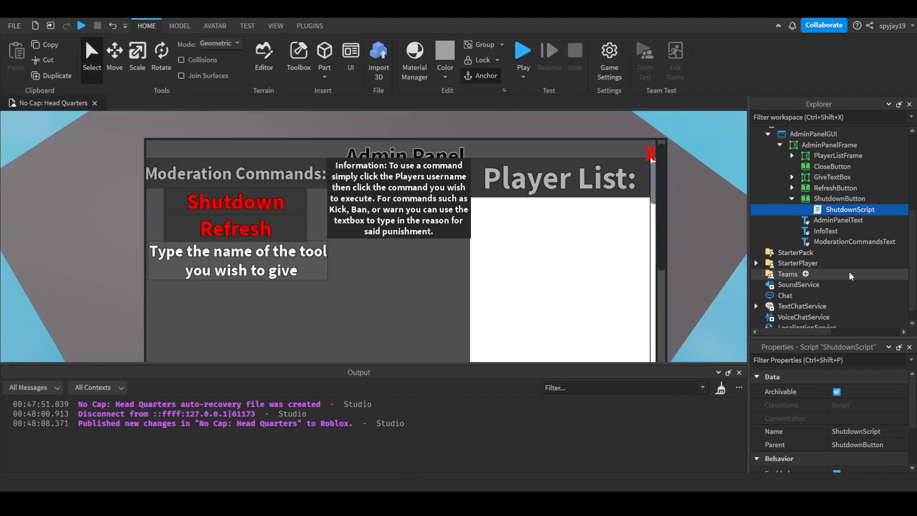
Move AdminPanelGUI back from StarterGui into ServerStorage beside the Tool
{"action": "left_click", "coordinate": [793, 199]}
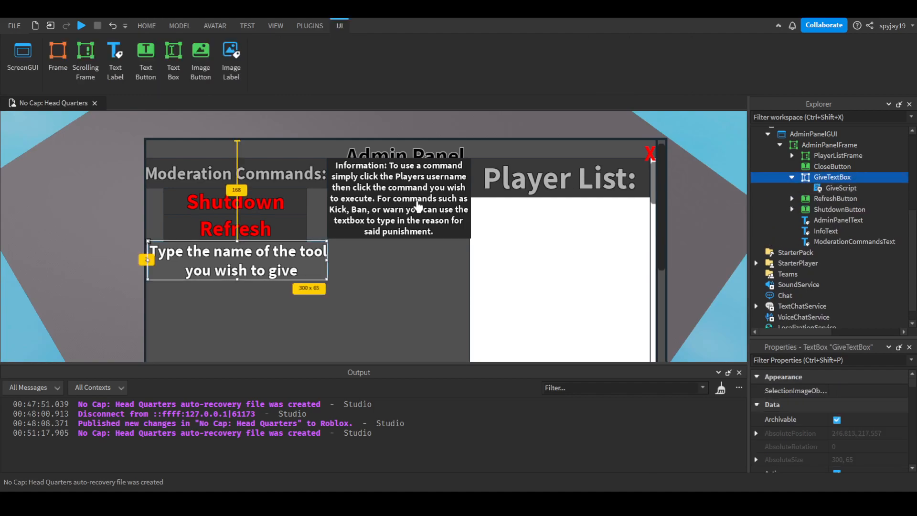
{"action": "mouse_move", "coordinate": [560, 220]}
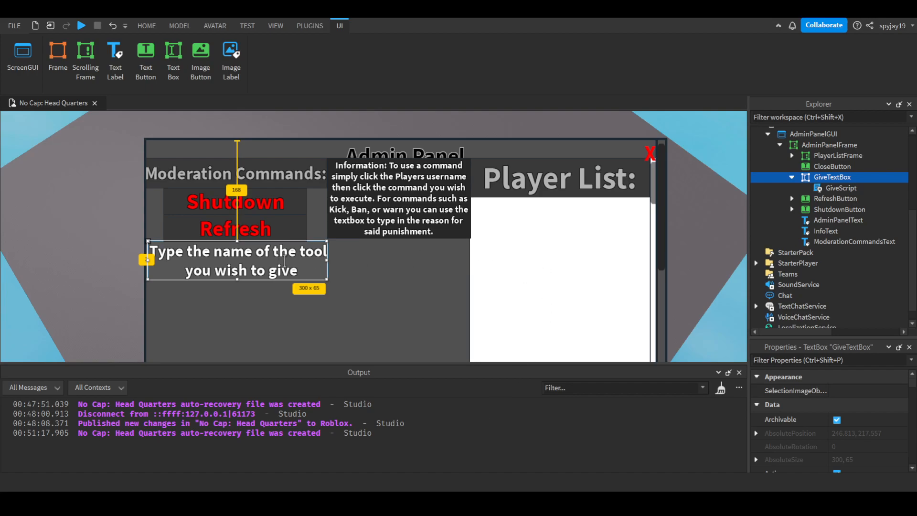
{"action": "mouse_move", "coordinate": [763, 198]}
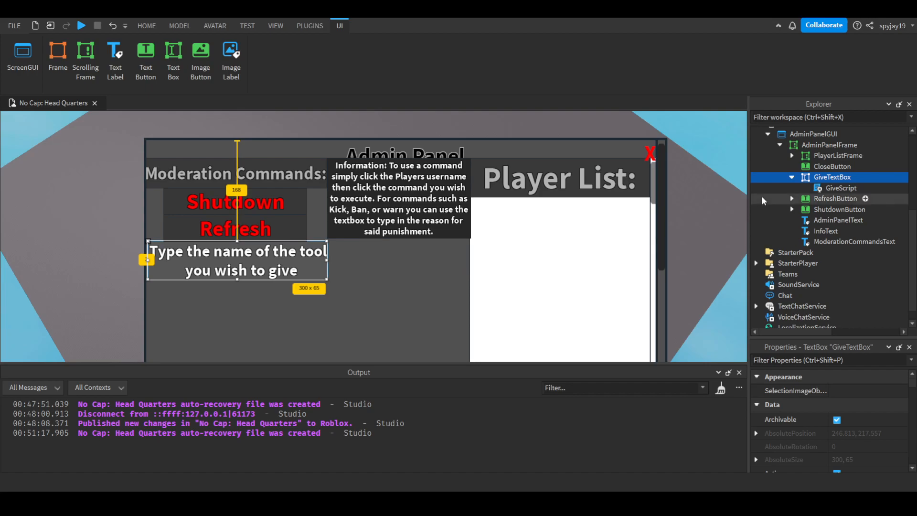
{"action": "double_click", "coordinate": [841, 188]}
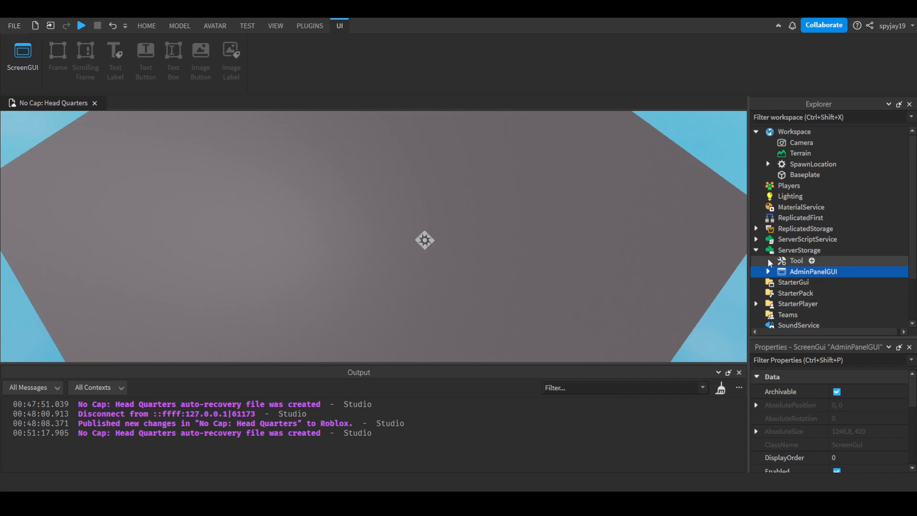
Collapse ServerStorage, select ServerScriptService and expand StarterPlayer's script folders
{"action": "left_click", "coordinate": [757, 250]}
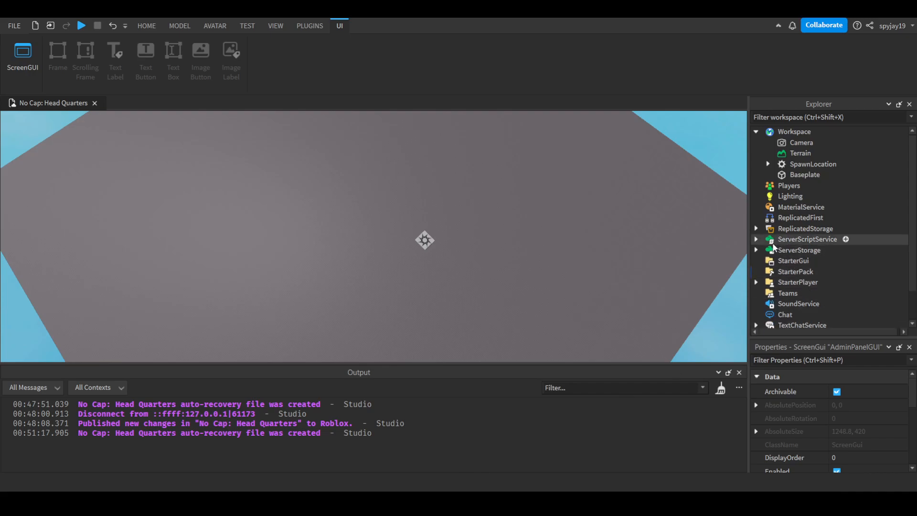
{"action": "left_click", "coordinate": [808, 239]}
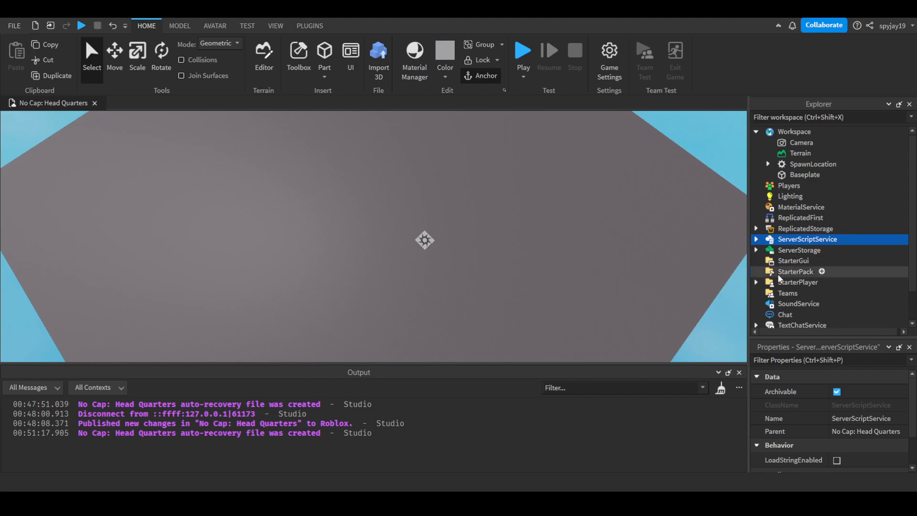
{"action": "left_click", "coordinate": [756, 281]}
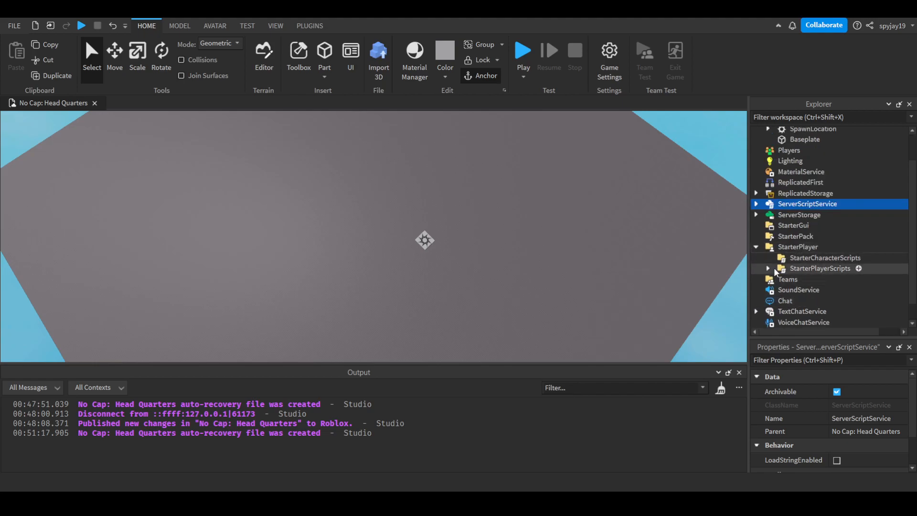
Review AdminPanelOpenerScript's LeftAlt key FireServer check in StarterPlayerScripts, then close it
{"action": "left_click", "coordinate": [767, 267]}
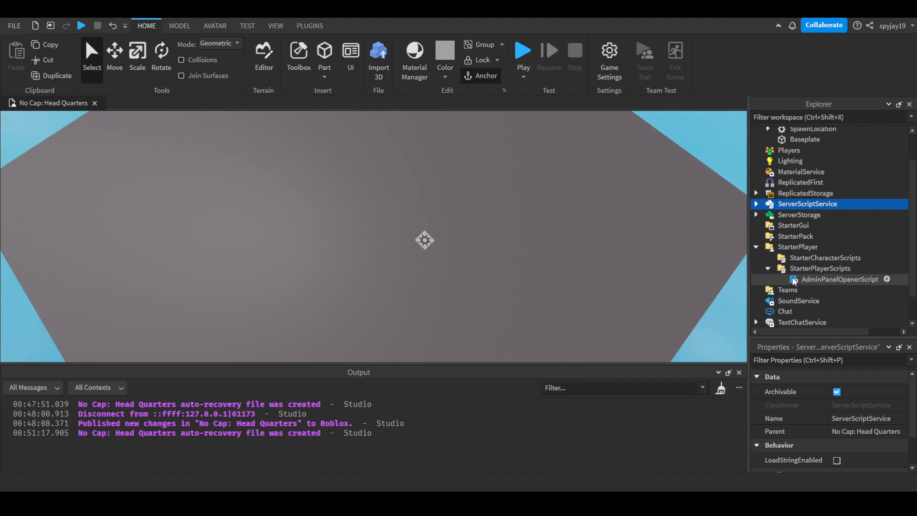
{"action": "double_click", "coordinate": [840, 279]}
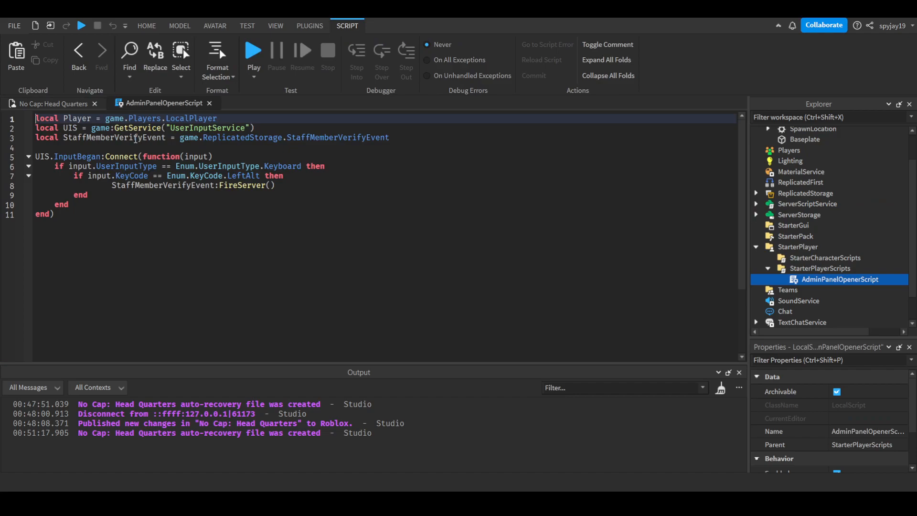
{"action": "mouse_move", "coordinate": [167, 166]}
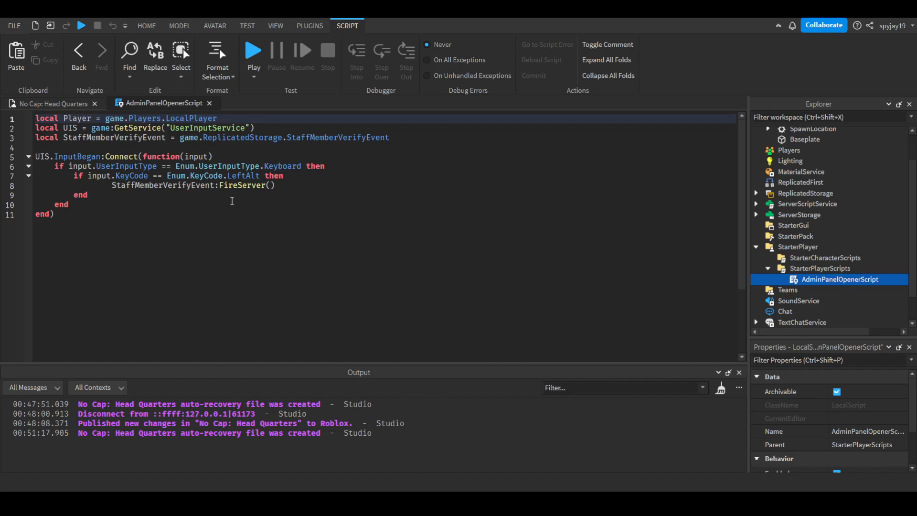
{"action": "double_click", "coordinate": [241, 175]}
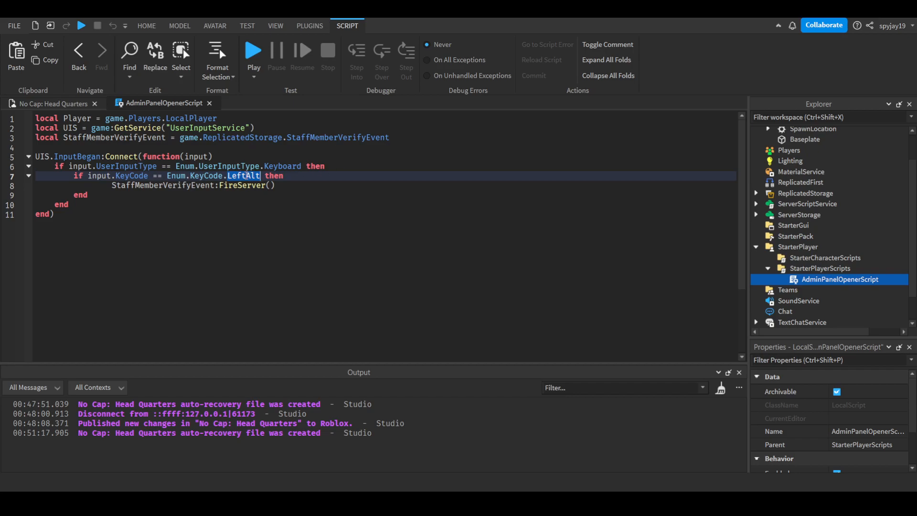
{"action": "left_click", "coordinate": [52, 213]}
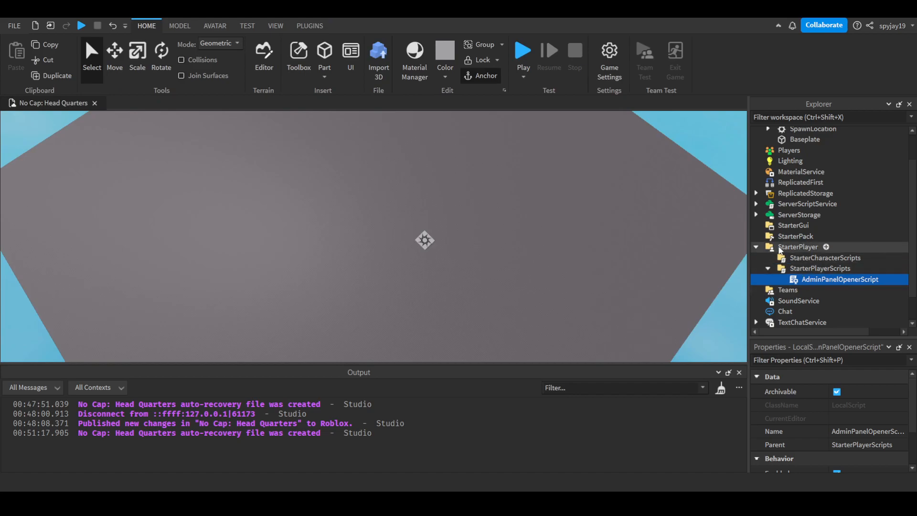
{"action": "mouse_move", "coordinate": [780, 280]}
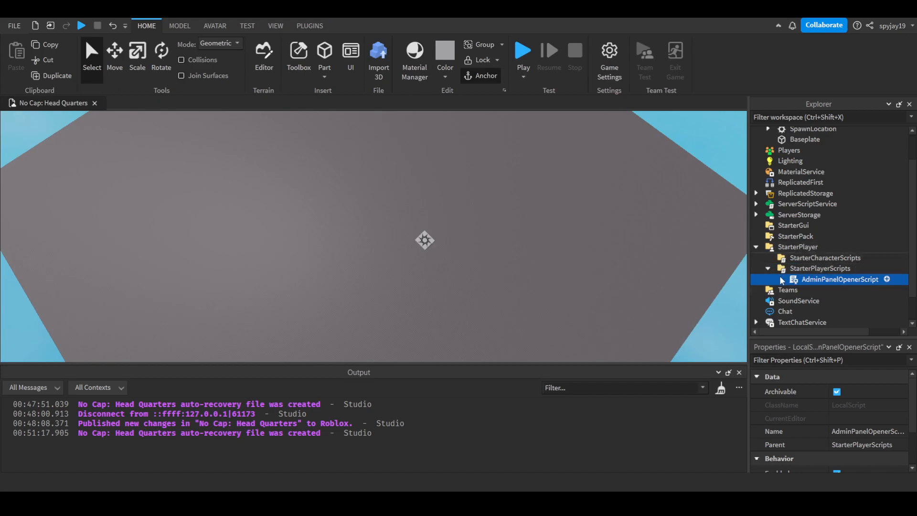
Collapse StarterPlayer and reveal AdminPanelHandlerScript under ServerScriptService
{"action": "left_click", "coordinate": [756, 247]}
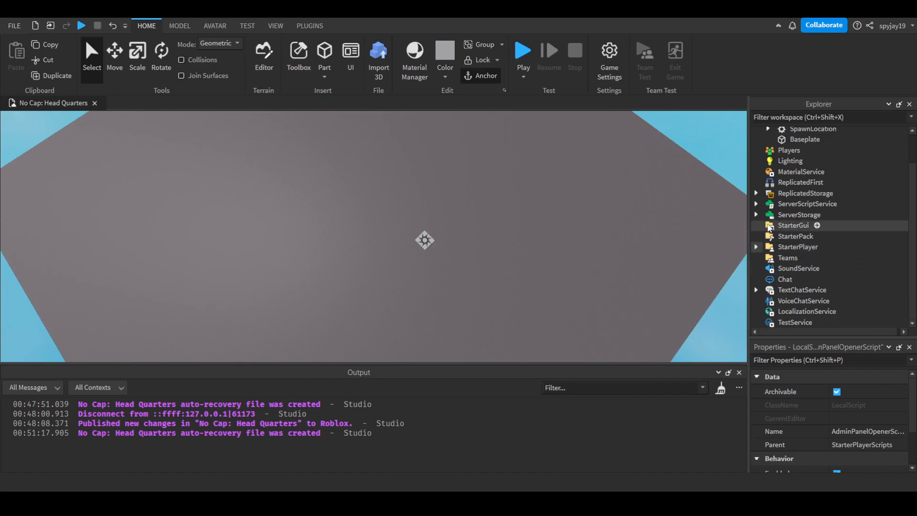
{"action": "double_click", "coordinate": [827, 214]}
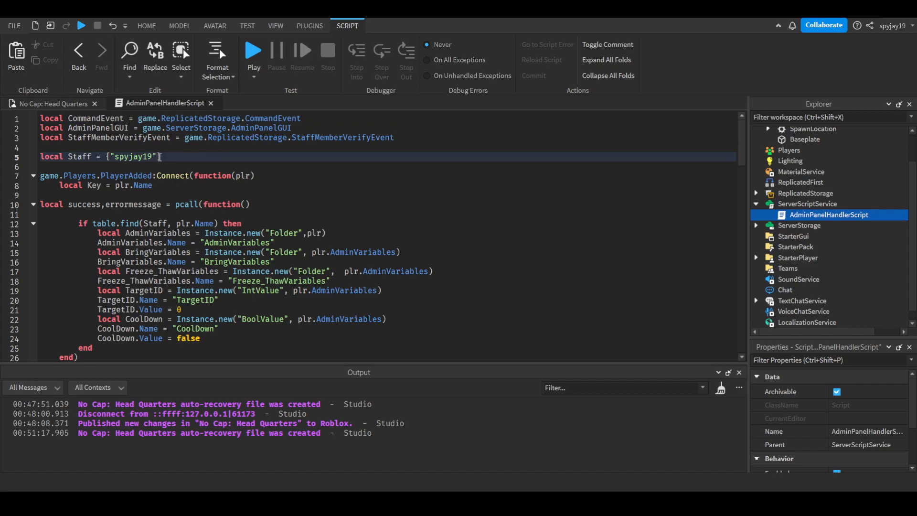
{"action": "scroll", "scroll_direction": "down", "scroll_amount": 3}
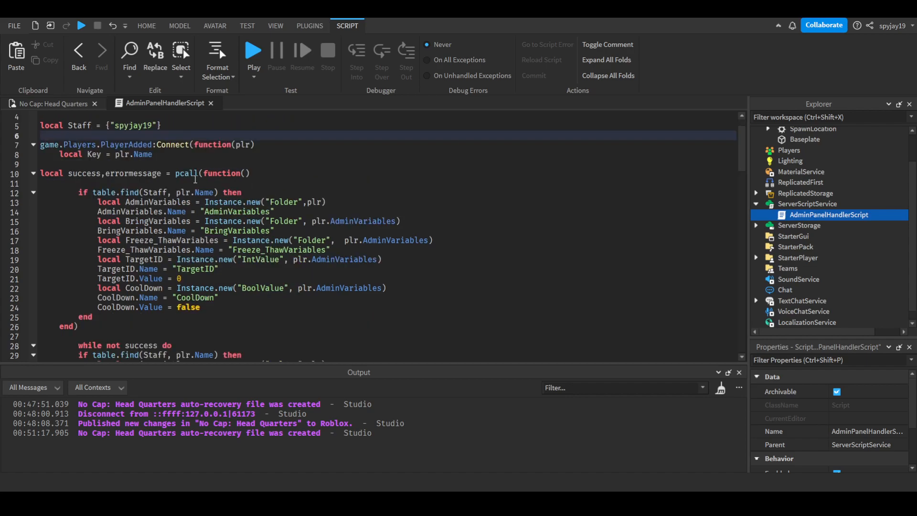
{"action": "mouse_move", "coordinate": [193, 179]}
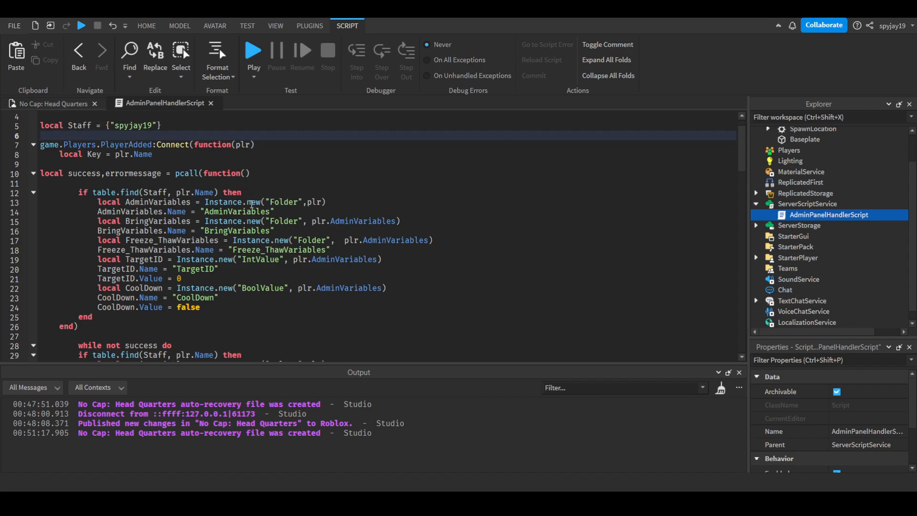
{"action": "scroll", "scroll_direction": "down", "scroll_amount": 3}
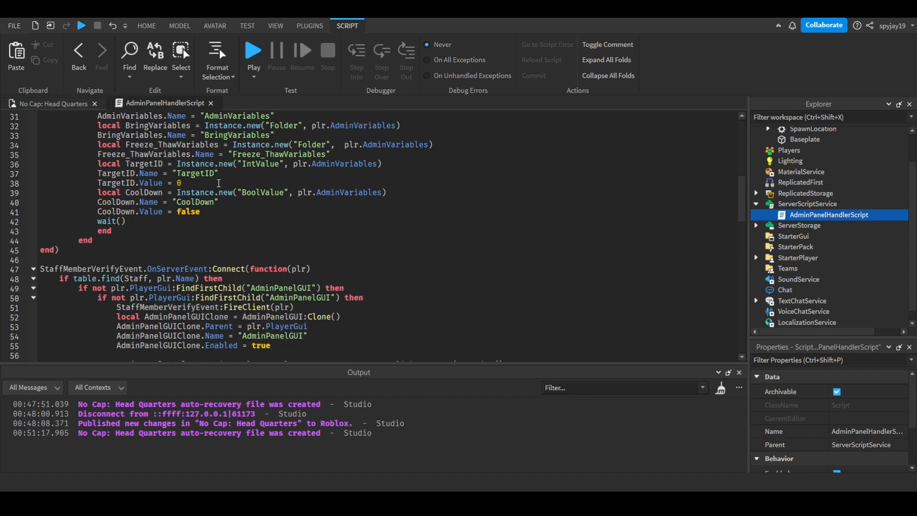
{"action": "scroll", "scroll_direction": "down", "scroll_amount": 3}
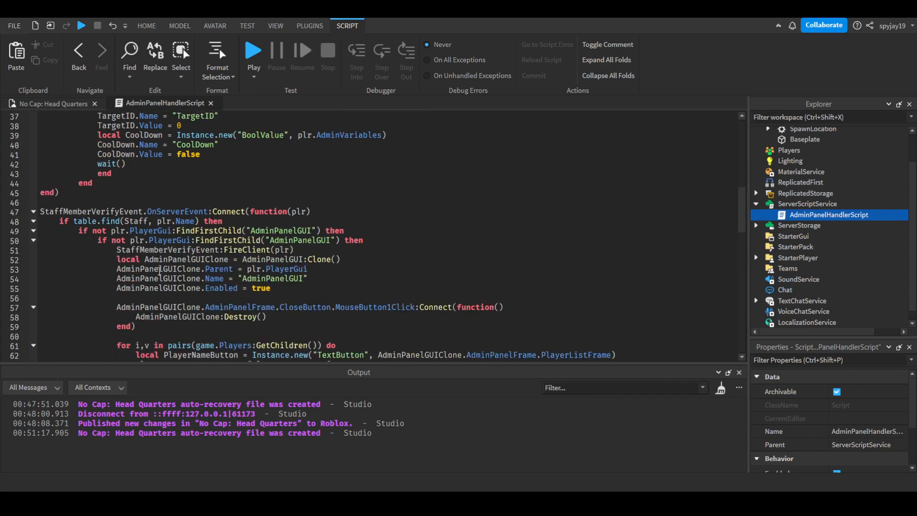
{"action": "scroll", "scroll_direction": "down", "scroll_amount": 3}
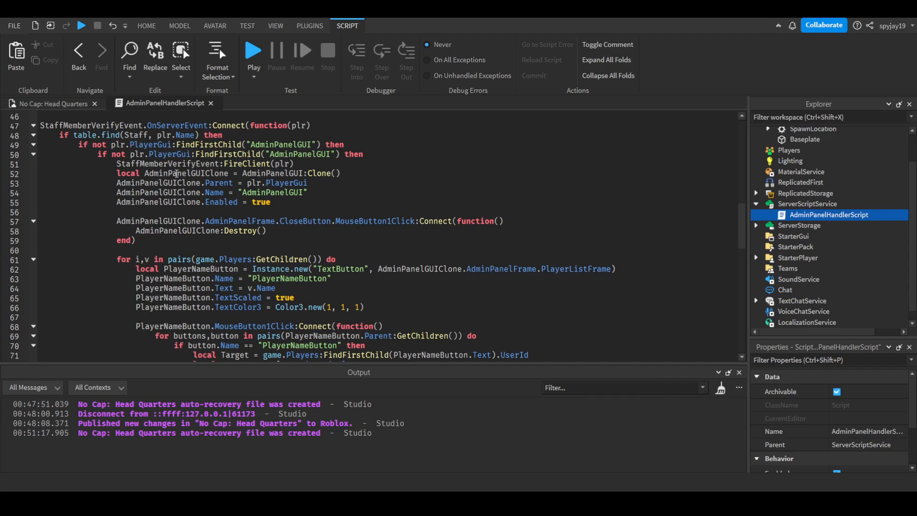
{"action": "scroll", "scroll_direction": "down", "scroll_amount": 3}
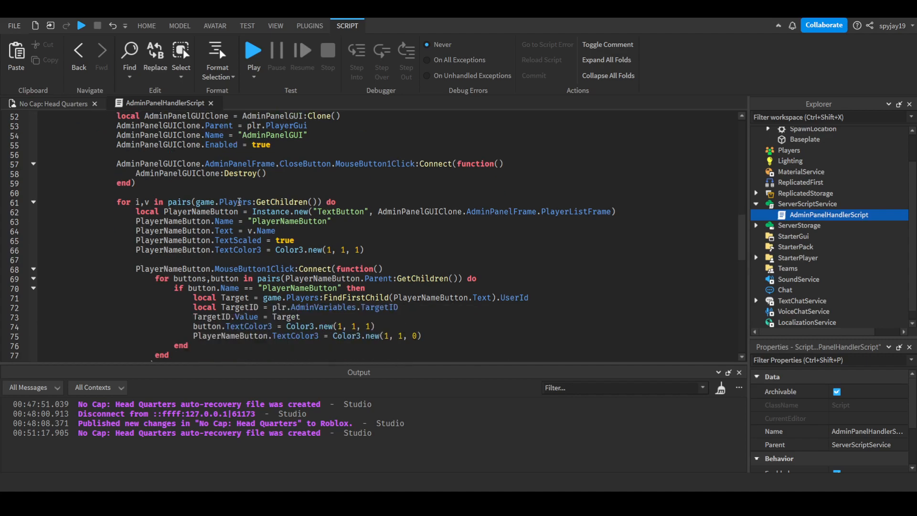
{"action": "scroll", "scroll_direction": "down", "scroll_amount": 3}
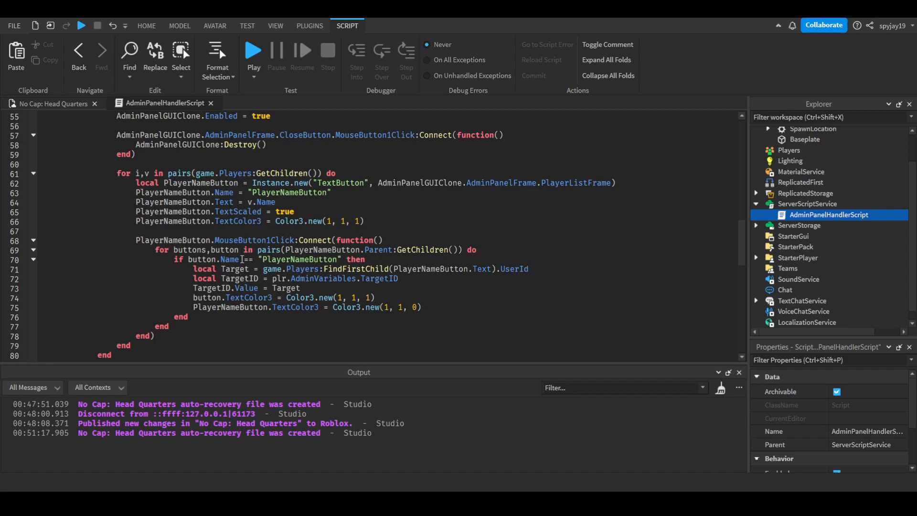
{"action": "scroll", "scroll_direction": "up", "scroll_amount": 3}
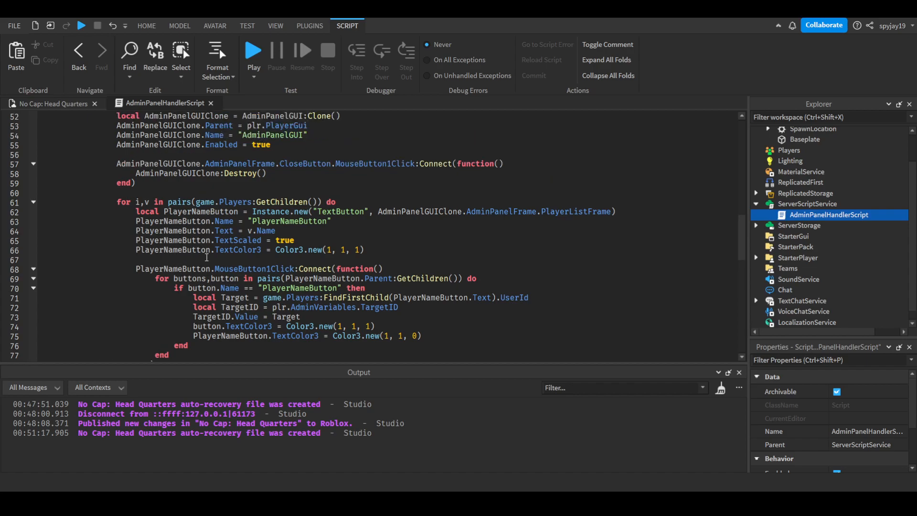
{"action": "scroll", "scroll_direction": "up", "scroll_amount": 3}
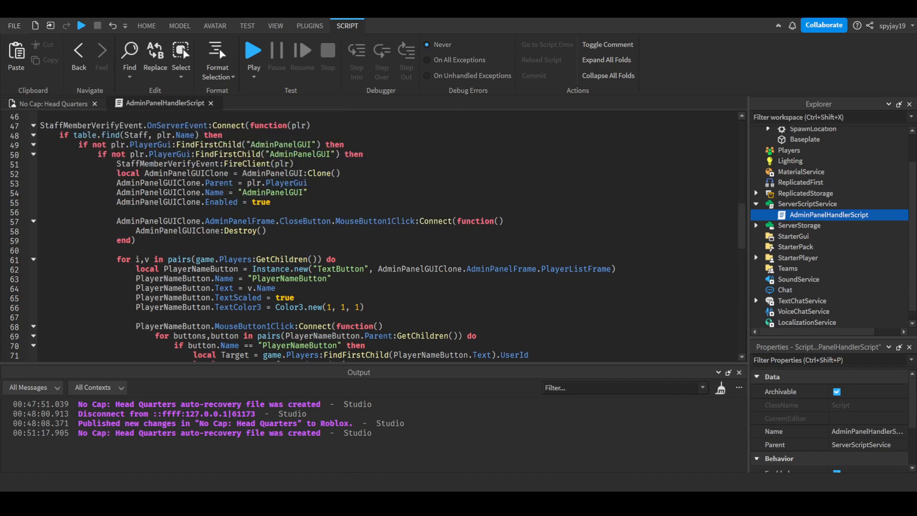
{"action": "scroll", "scroll_direction": "down", "scroll_amount": 3}
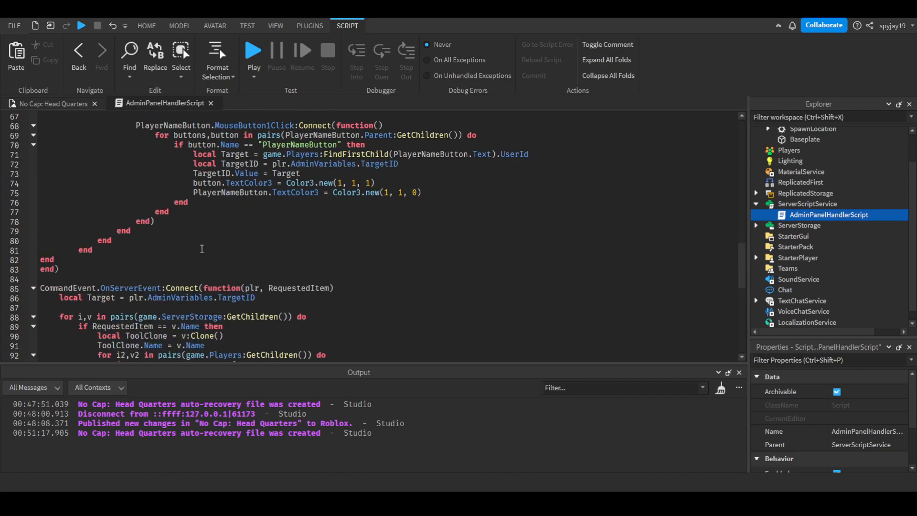
{"action": "scroll", "scroll_direction": "down", "scroll_amount": 3}
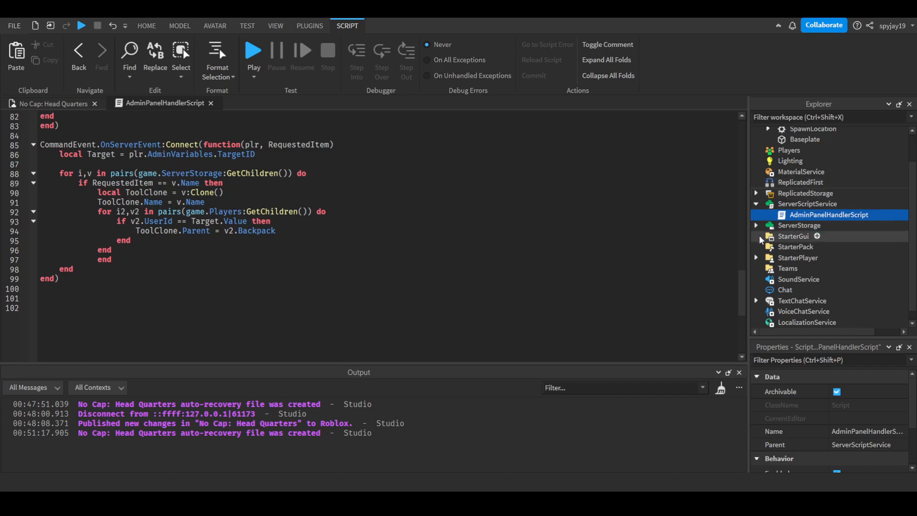
Check ServerStorage's Tool and AdminPanelGUI against the tool-giving handler, then close AdminPanelHandlerScript
{"action": "left_click", "coordinate": [757, 224]}
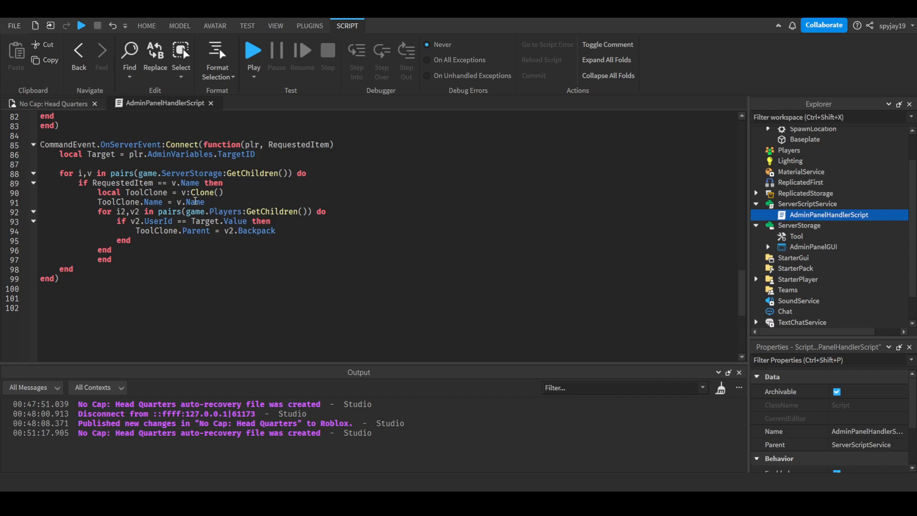
{"action": "mouse_move", "coordinate": [171, 211]}
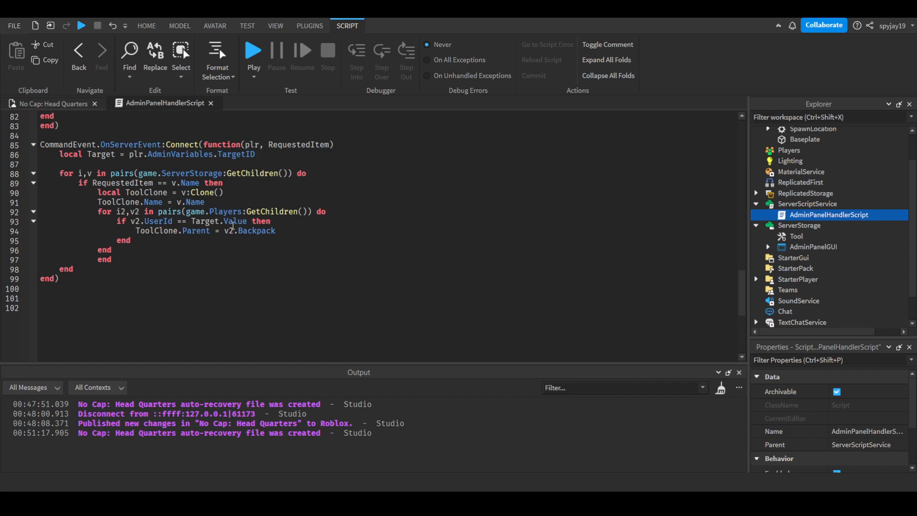
{"action": "scroll", "scroll_direction": "up", "scroll_amount": 3}
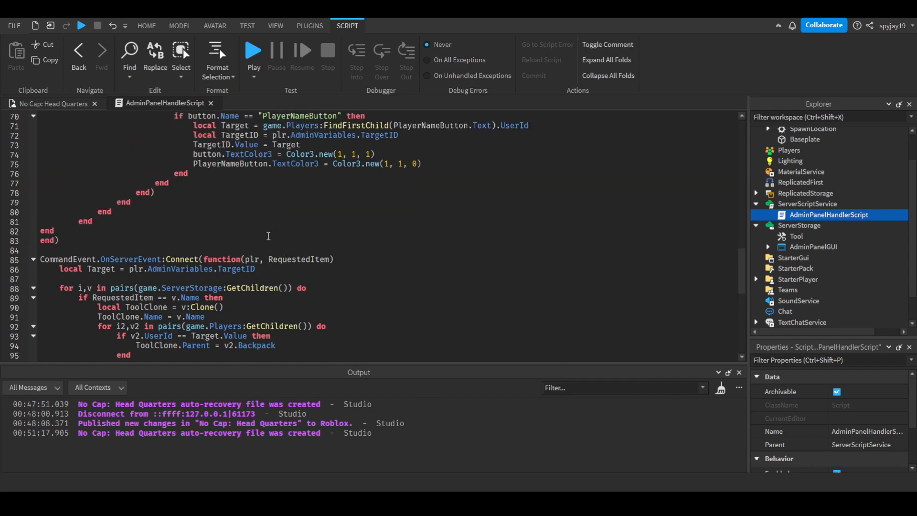
{"action": "scroll", "scroll_direction": "down", "scroll_amount": 3}
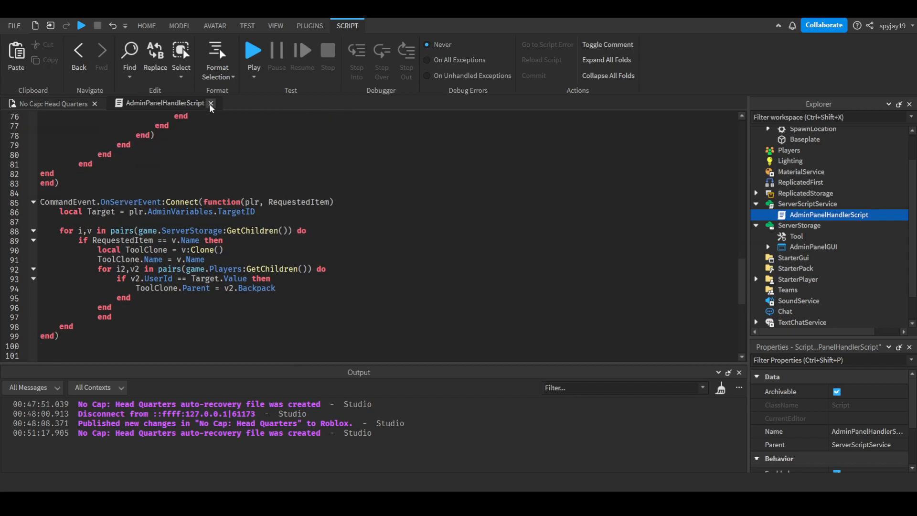
{"action": "left_click", "coordinate": [211, 103]}
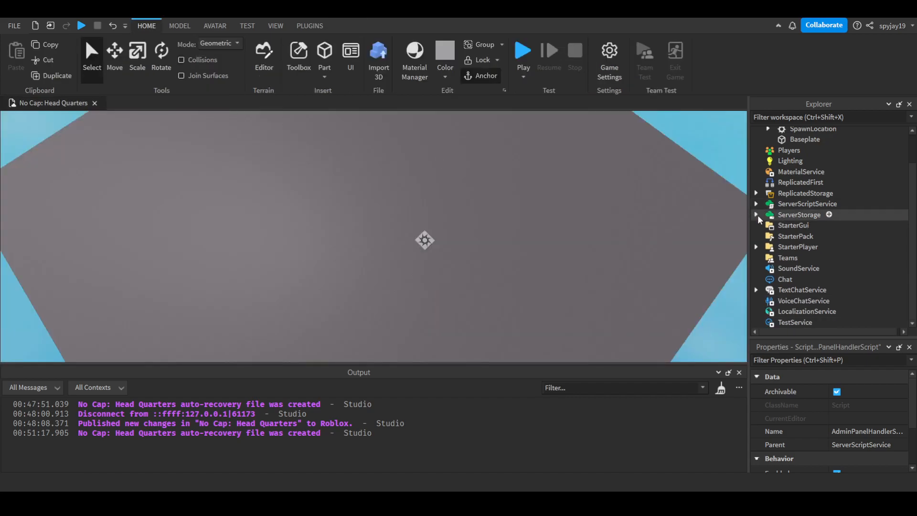
Start a play test of the place and wait for the game to load
{"action": "left_click", "coordinate": [523, 51]}
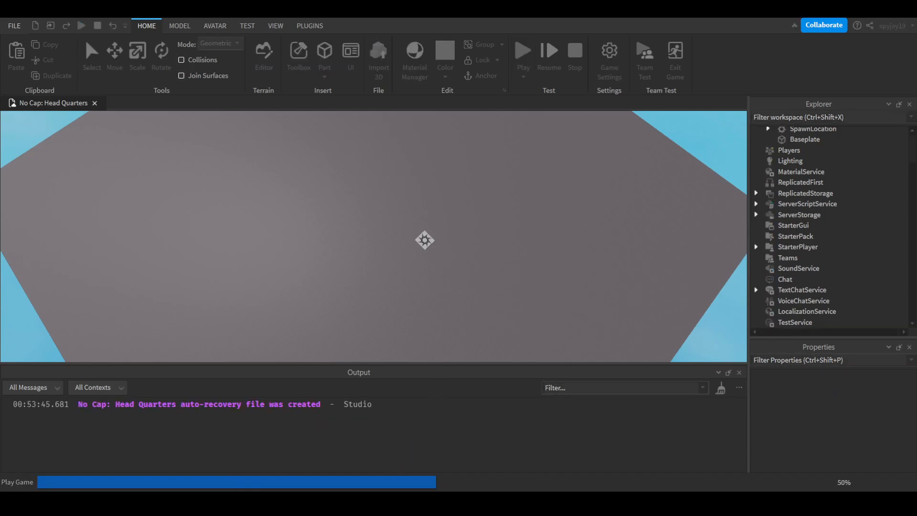
{"action": "left_click", "coordinate": [522, 49]}
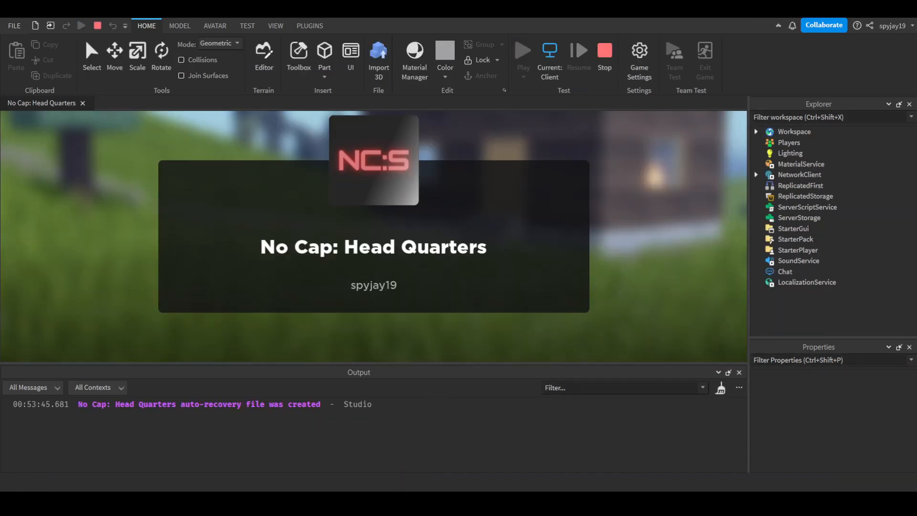
{"action": "left_click", "coordinate": [522, 50]}
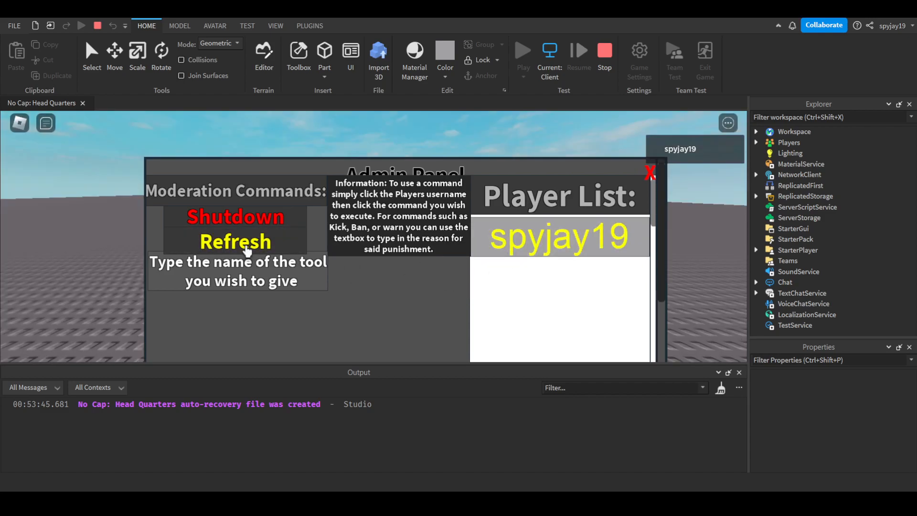
{"action": "mouse_move", "coordinate": [149, 237]}
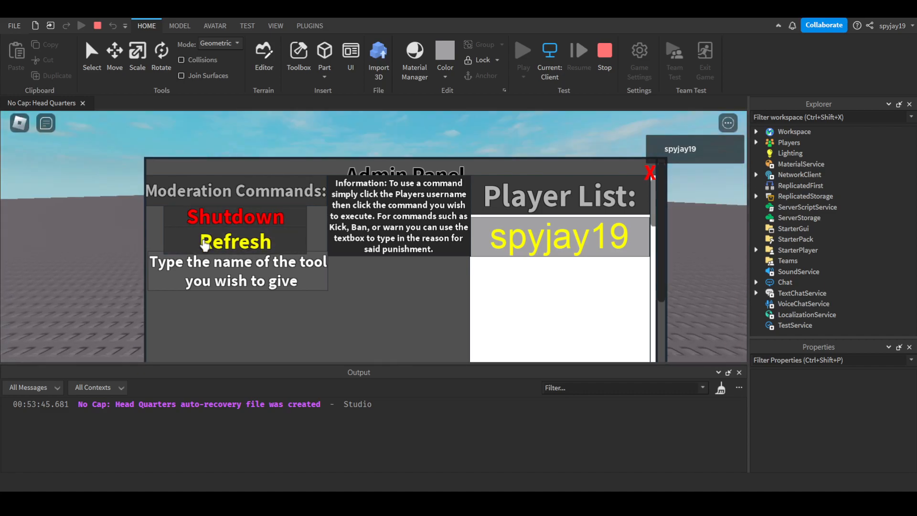
Refresh the admin panel and give the player a 'Tool' via the give textbox
{"action": "left_click", "coordinate": [785, 282]}
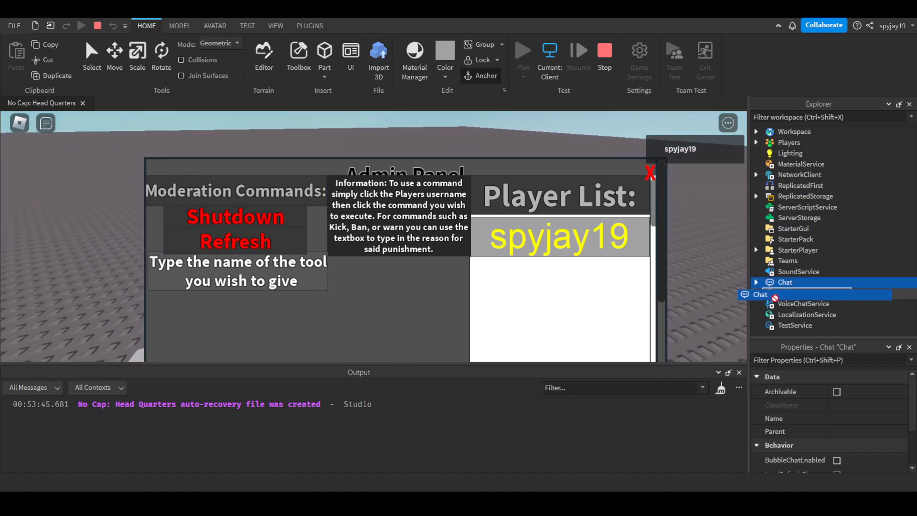
{"action": "left_click", "coordinate": [785, 282]}
{"action": "type", "text": "Tool"}
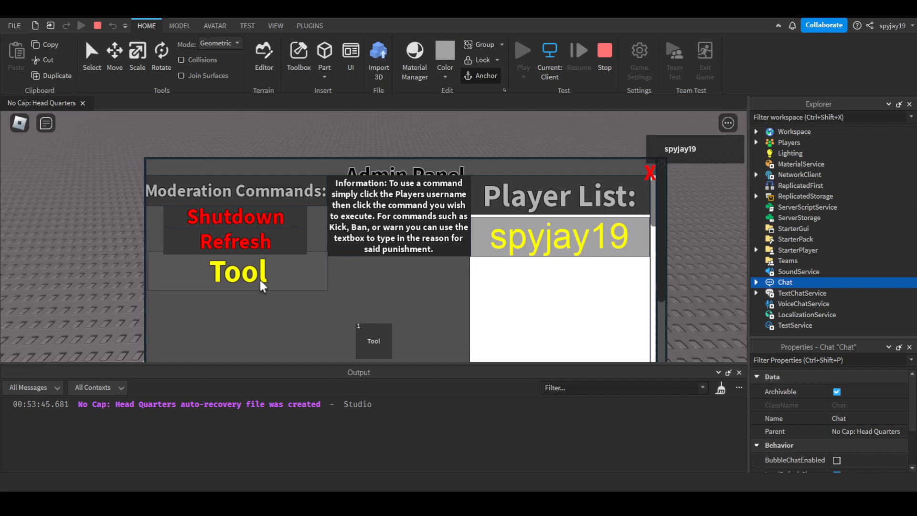
{"action": "mouse_move", "coordinate": [281, 225]}
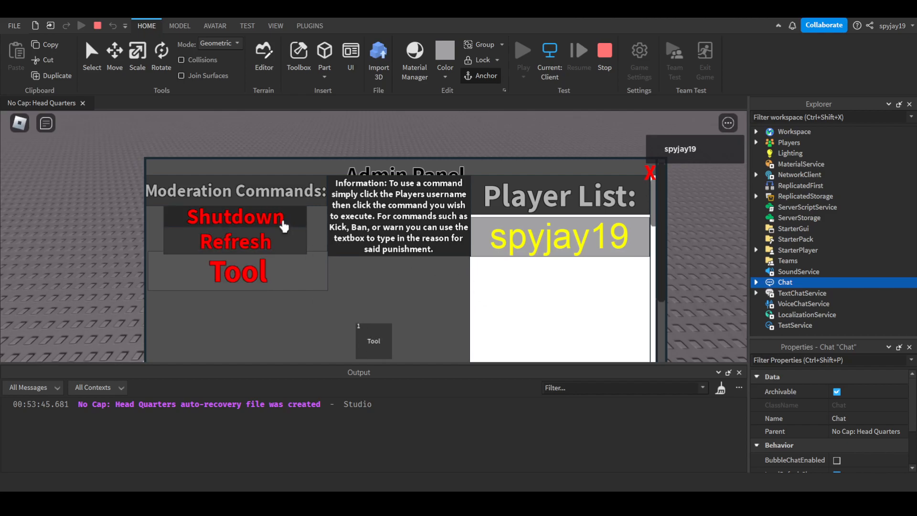
Shut down the server to kick the player, then stop the play test
{"action": "left_click", "coordinate": [234, 217]}
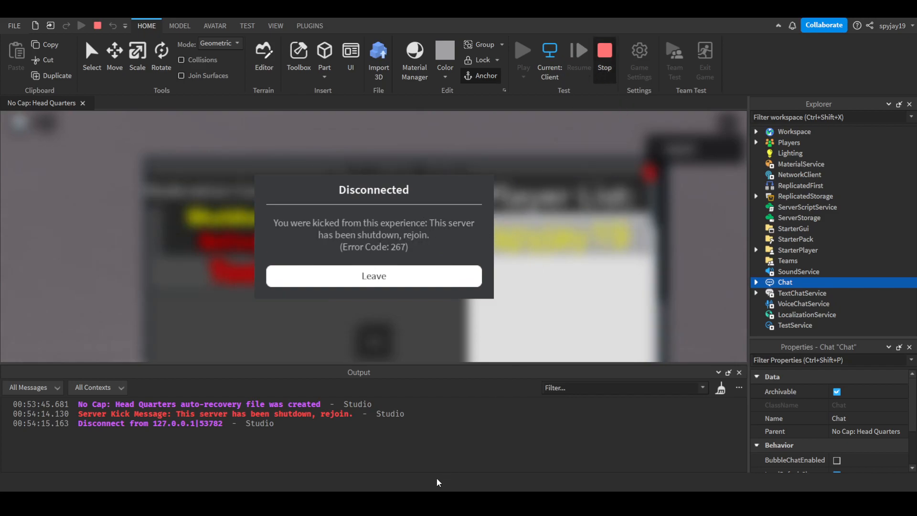
{"action": "left_click", "coordinate": [374, 275]}
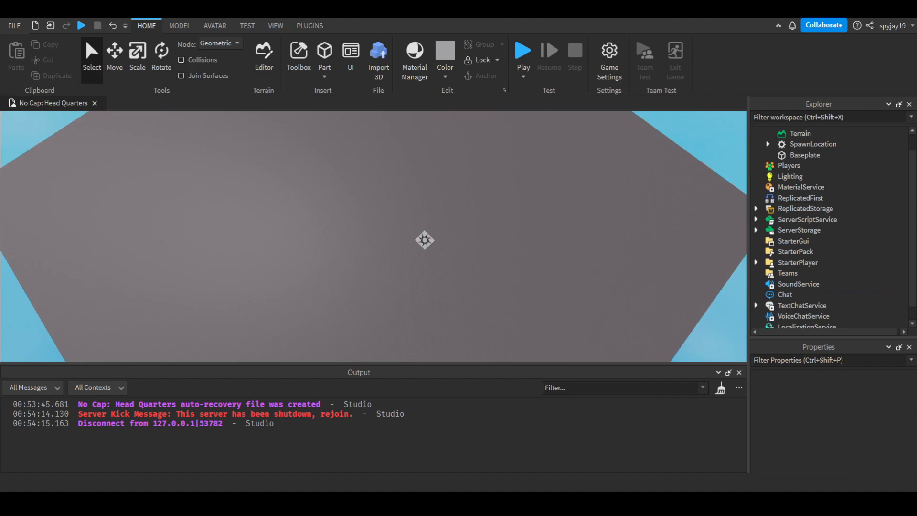